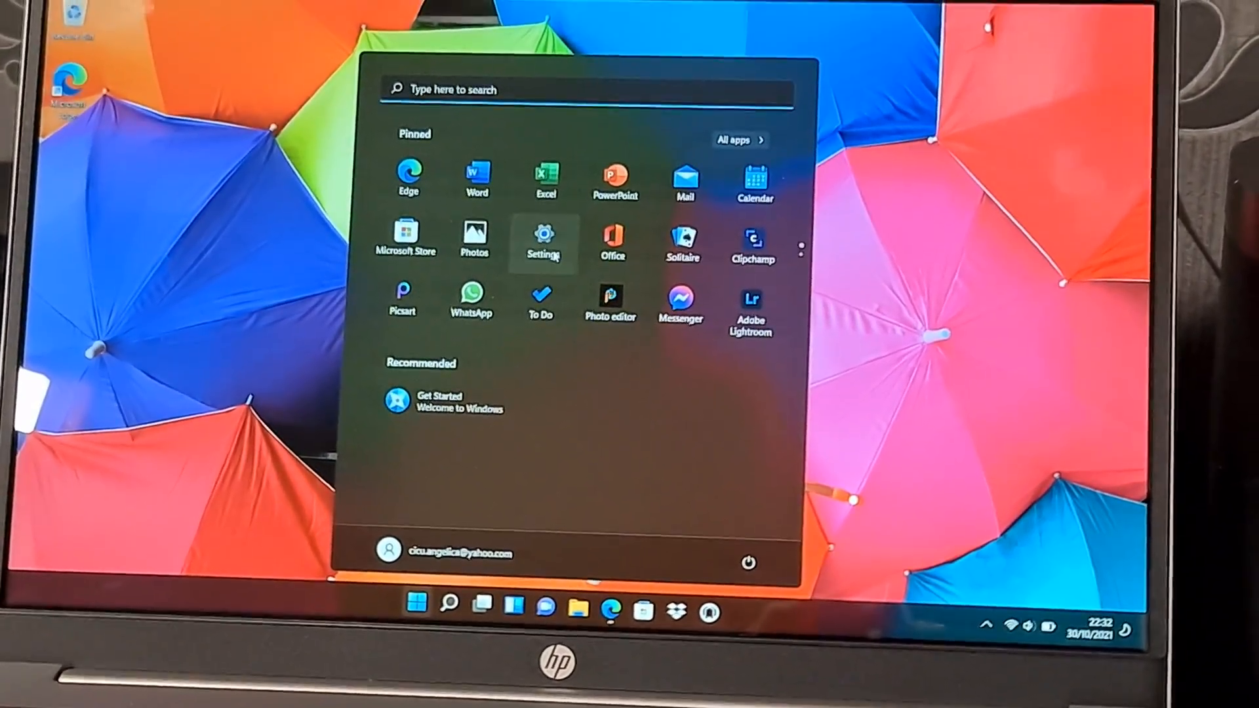
Launch Settings from the Start menu's pinned apps
{"action": "left_click", "coordinate": [543, 233]}
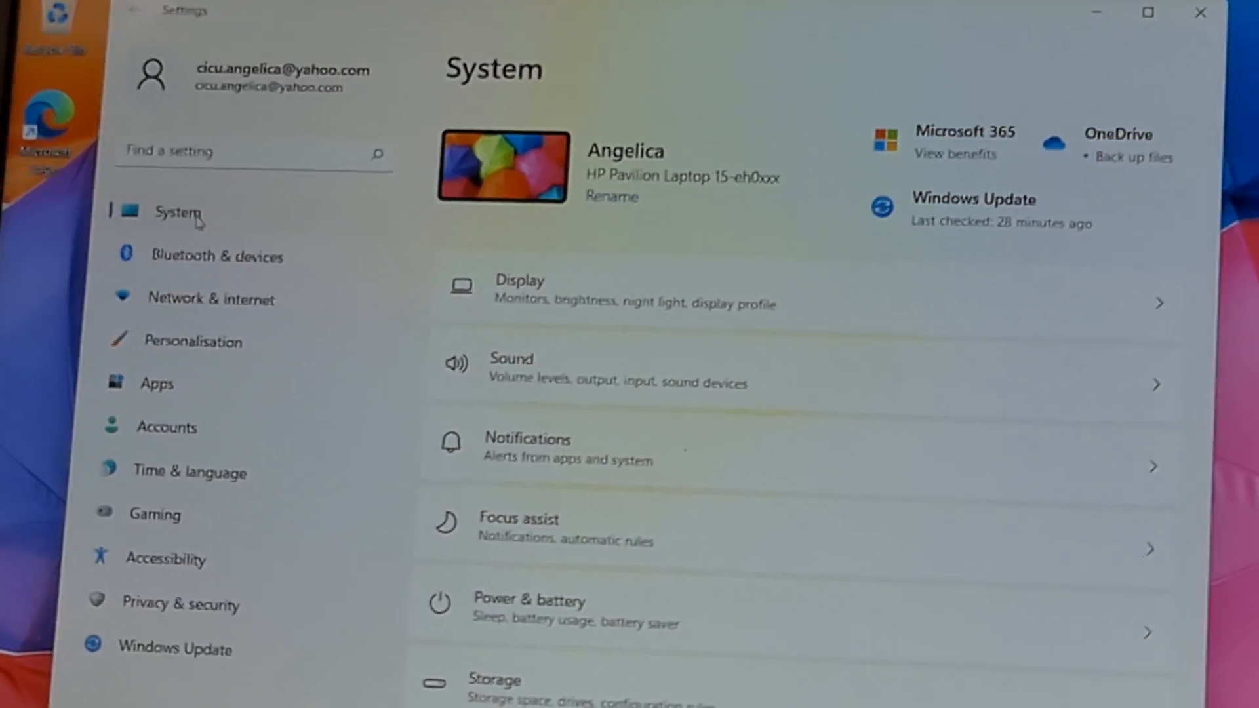
{"action": "scroll", "scroll_direction": "down", "scroll_amount": 3}
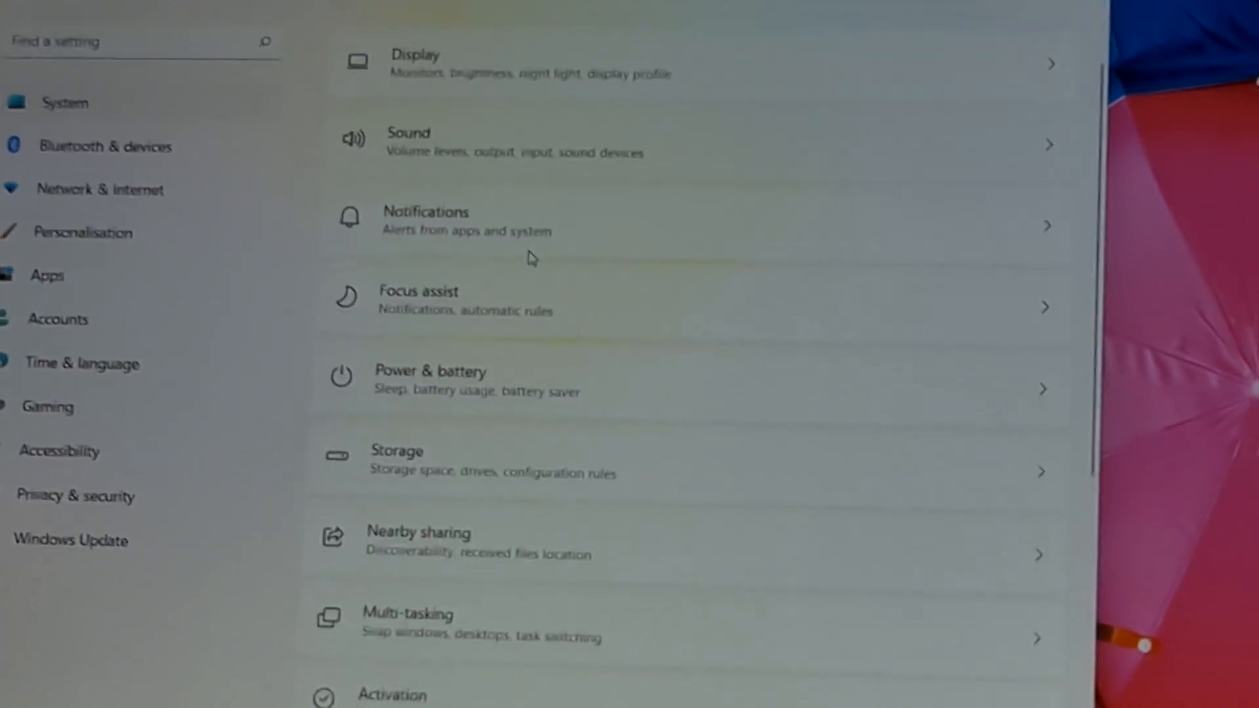
{"action": "scroll", "scroll_direction": "down", "scroll_amount": 3}
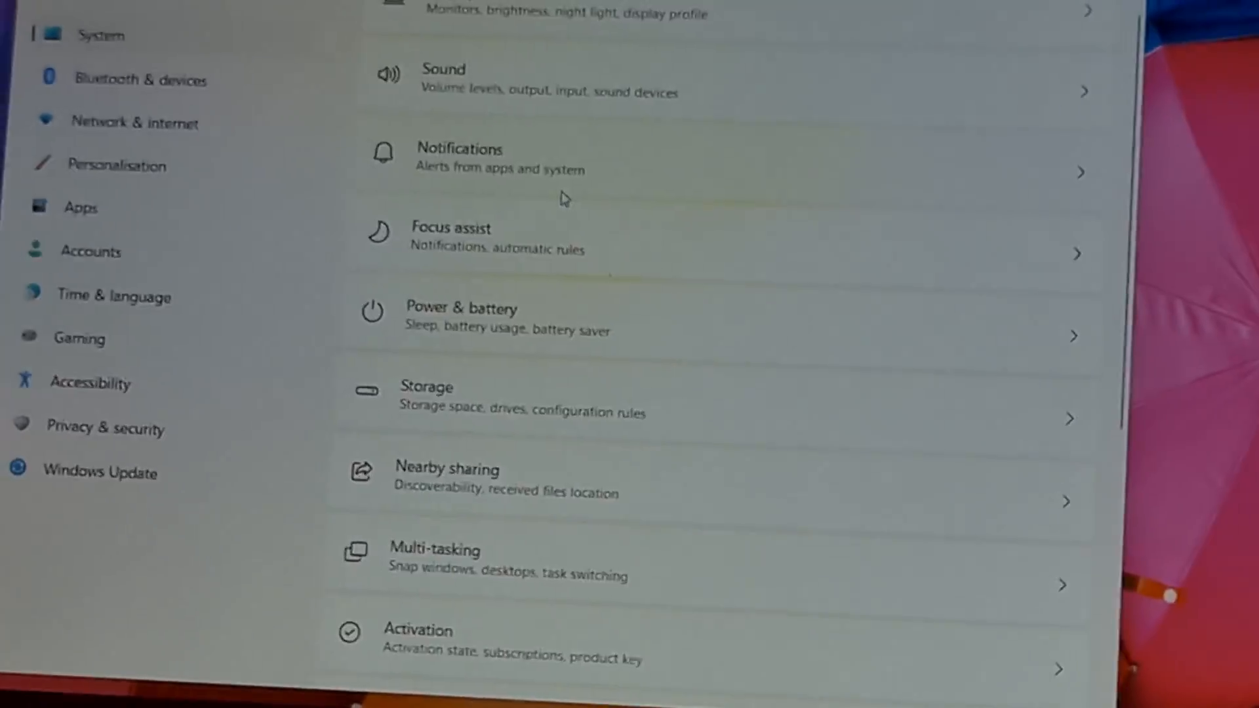
{"action": "scroll", "scroll_direction": "down", "scroll_amount": 3}
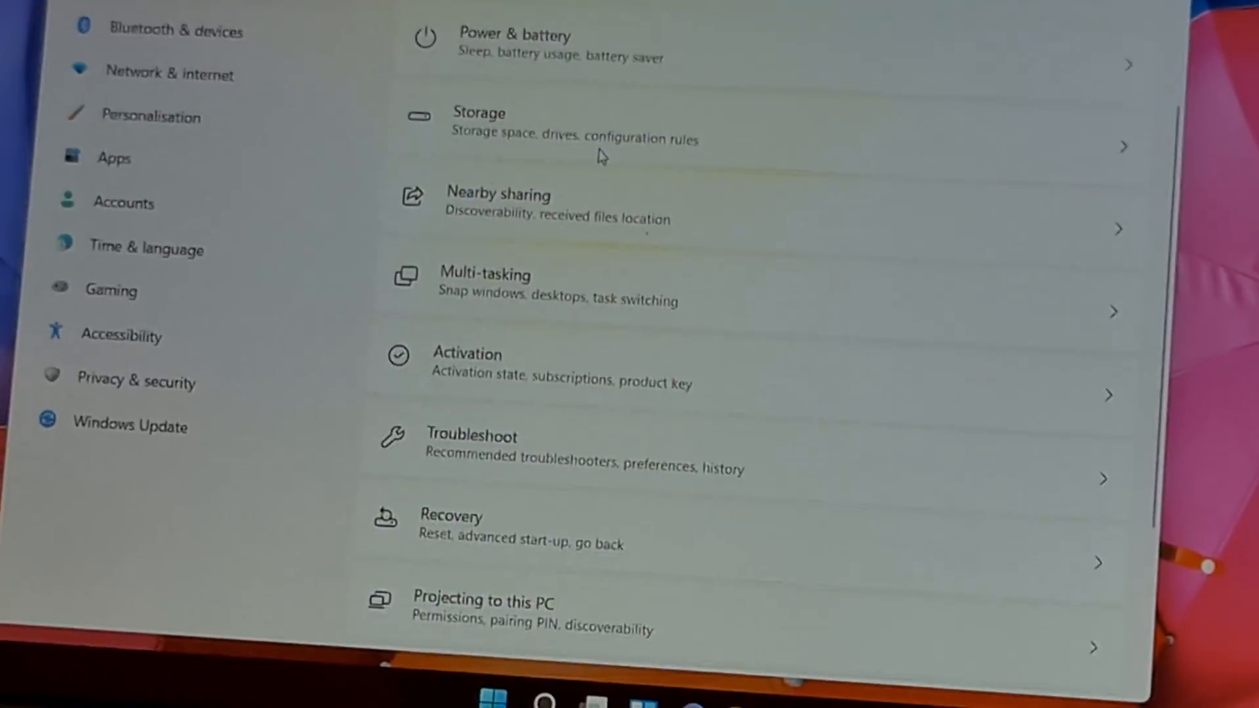
{"action": "scroll", "scroll_direction": "down", "scroll_amount": 3}
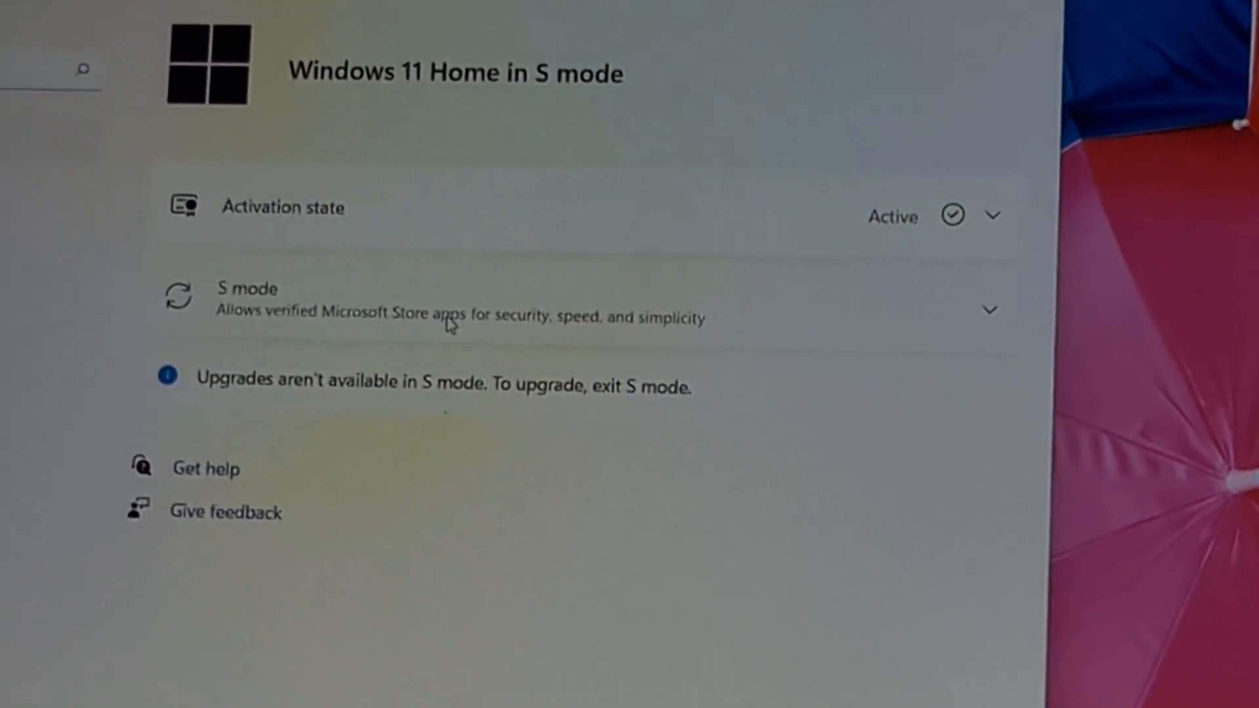
Expand the S mode section under Activation to show the Open Store link
{"action": "left_click", "coordinate": [990, 308]}
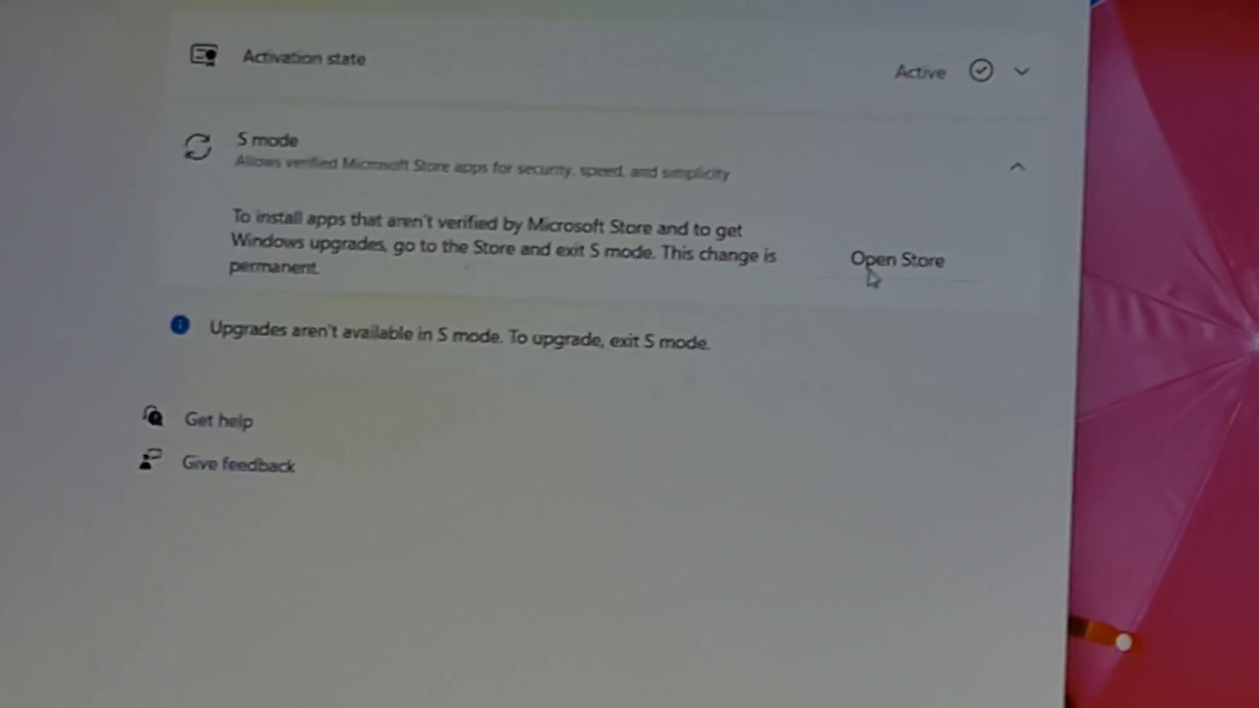
{"action": "scroll", "scroll_direction": "down", "scroll_amount": 3}
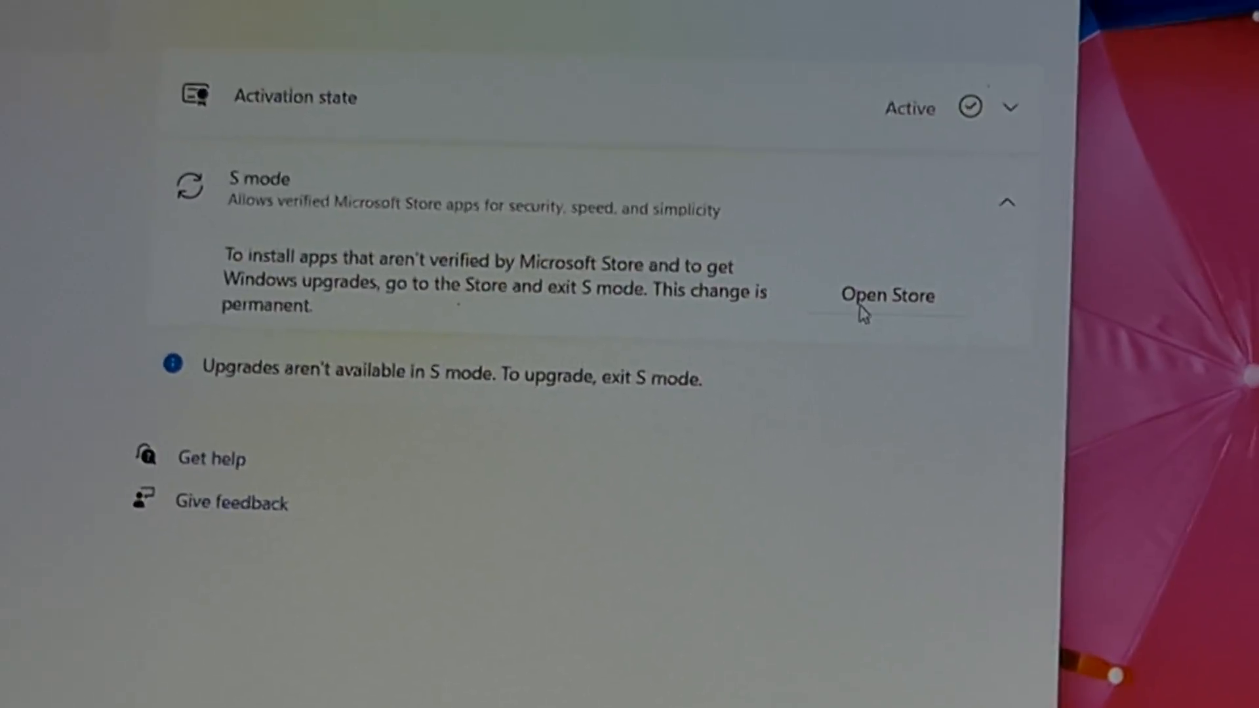
Go to the Store's Switch out of S mode page and request the switch with Get
{"action": "left_click", "coordinate": [886, 296]}
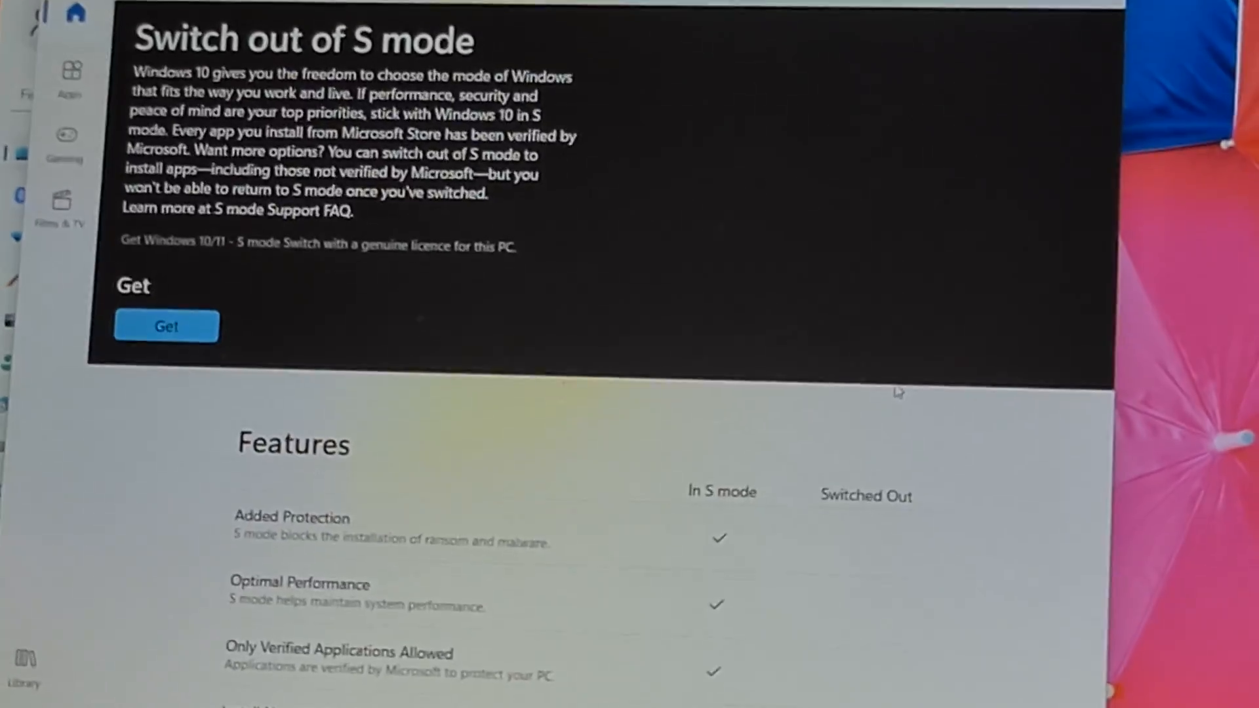
{"action": "scroll", "scroll_direction": "down", "scroll_amount": 3}
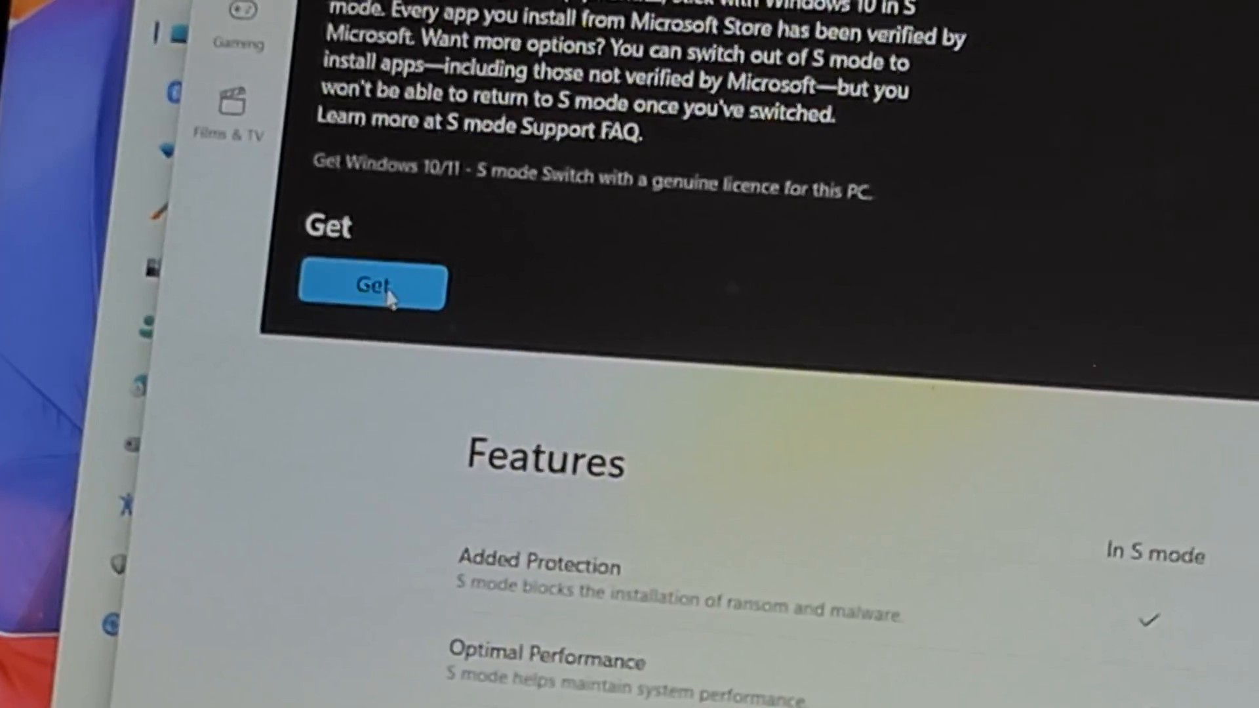
{"action": "scroll", "scroll_direction": "down", "scroll_amount": 3}
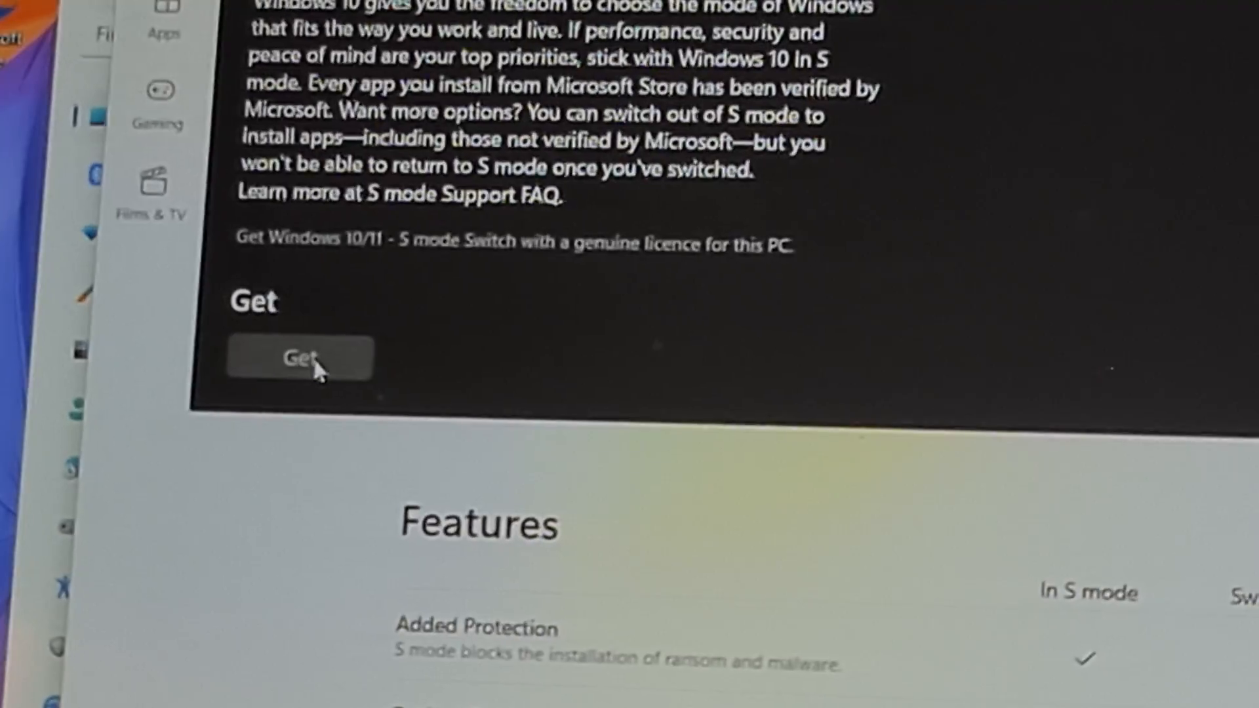
{"action": "left_click", "coordinate": [299, 359]}
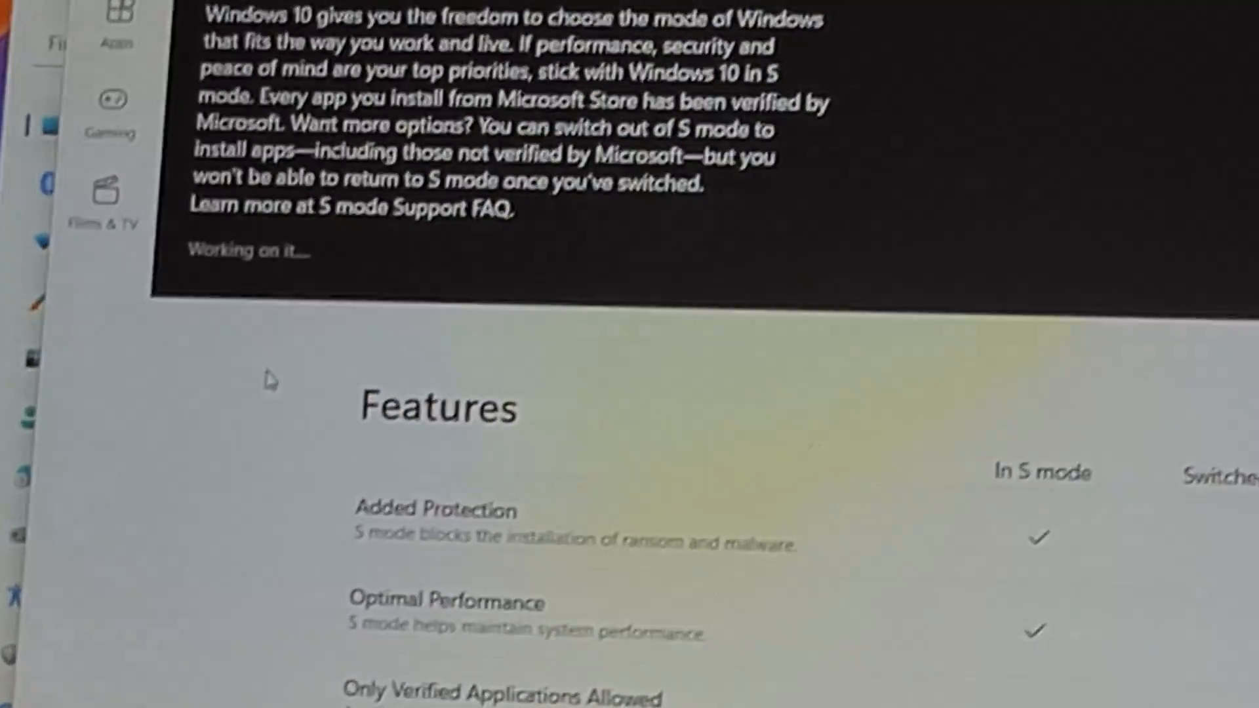
{"action": "scroll", "scroll_direction": "down", "scroll_amount": 3}
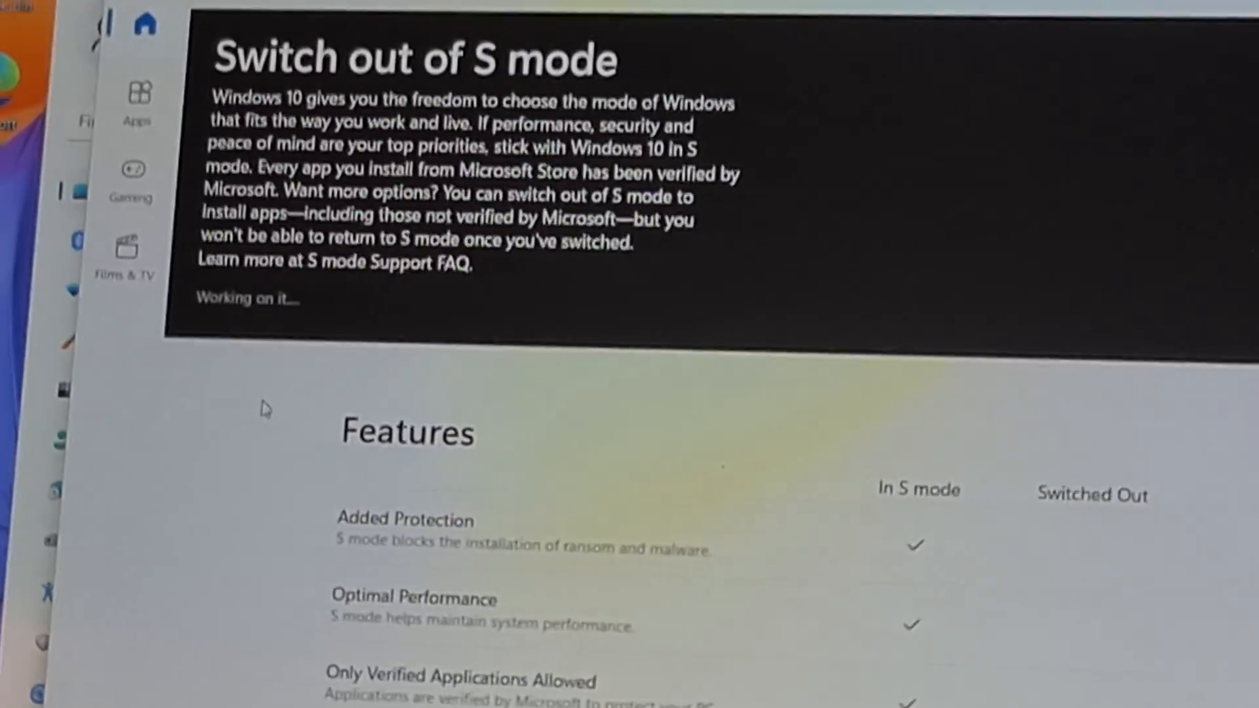